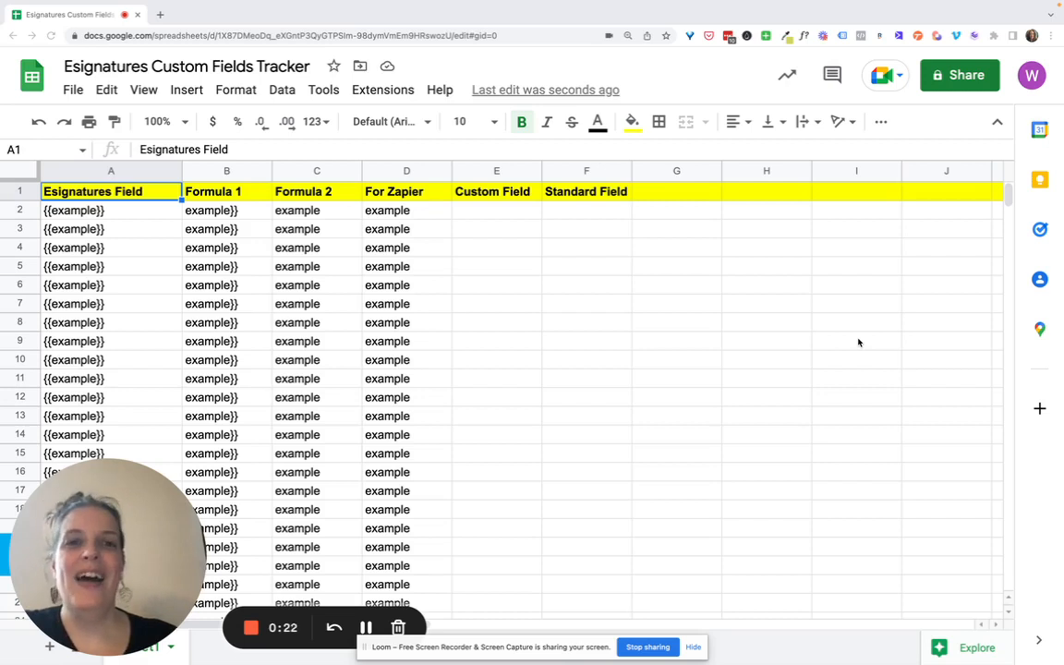
mouse_move(662, 383)
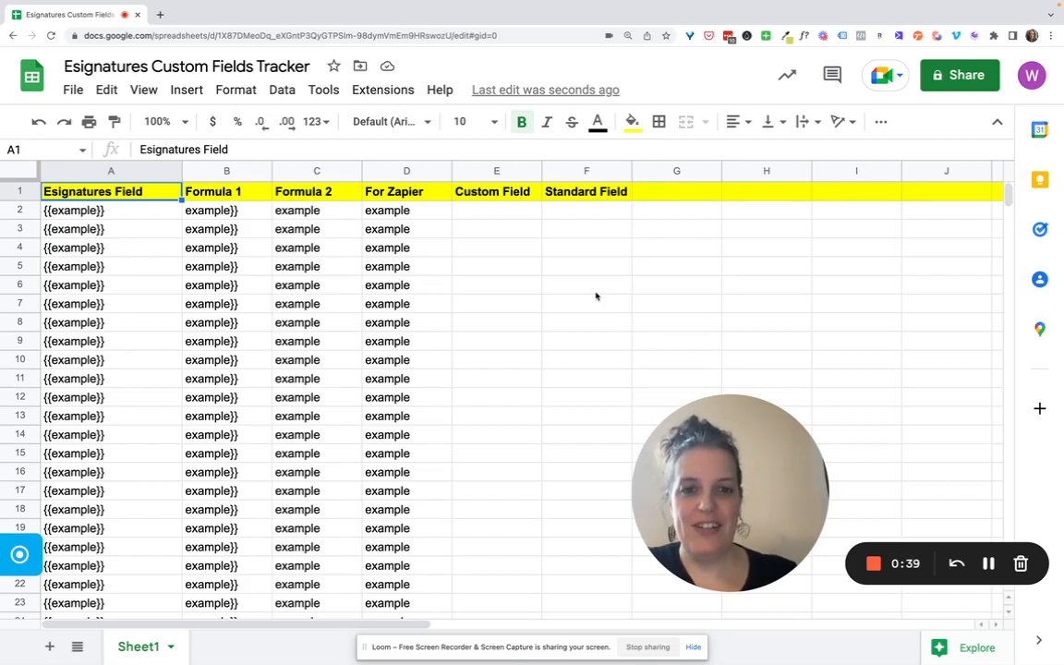
Step: Protect the entire Sheet1 tab and set its edit permissions
right_click(138, 646)
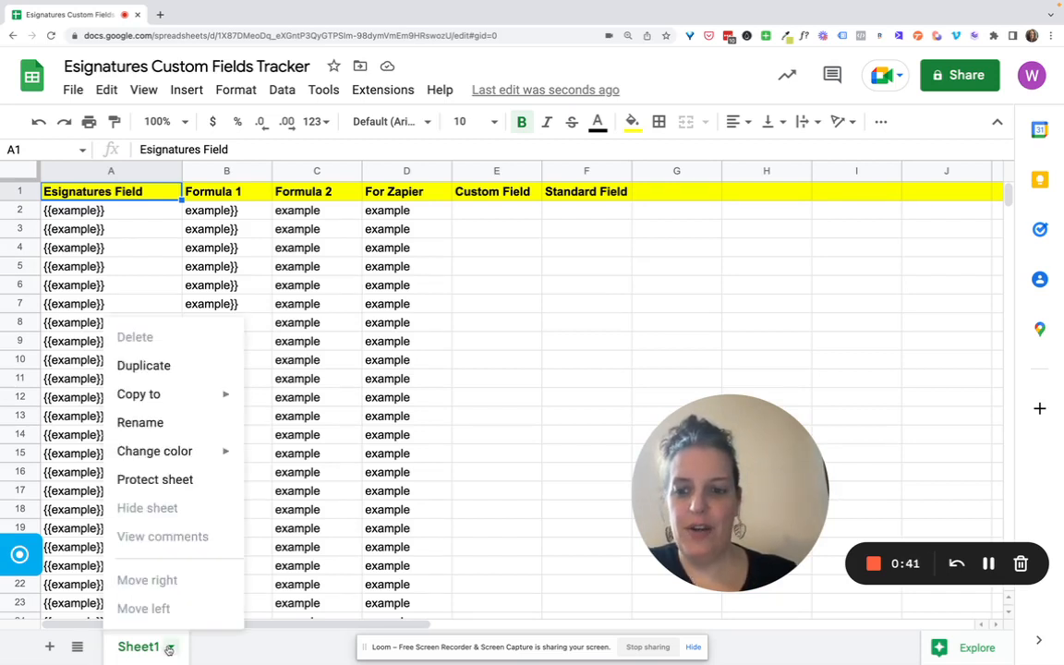
click(154, 479)
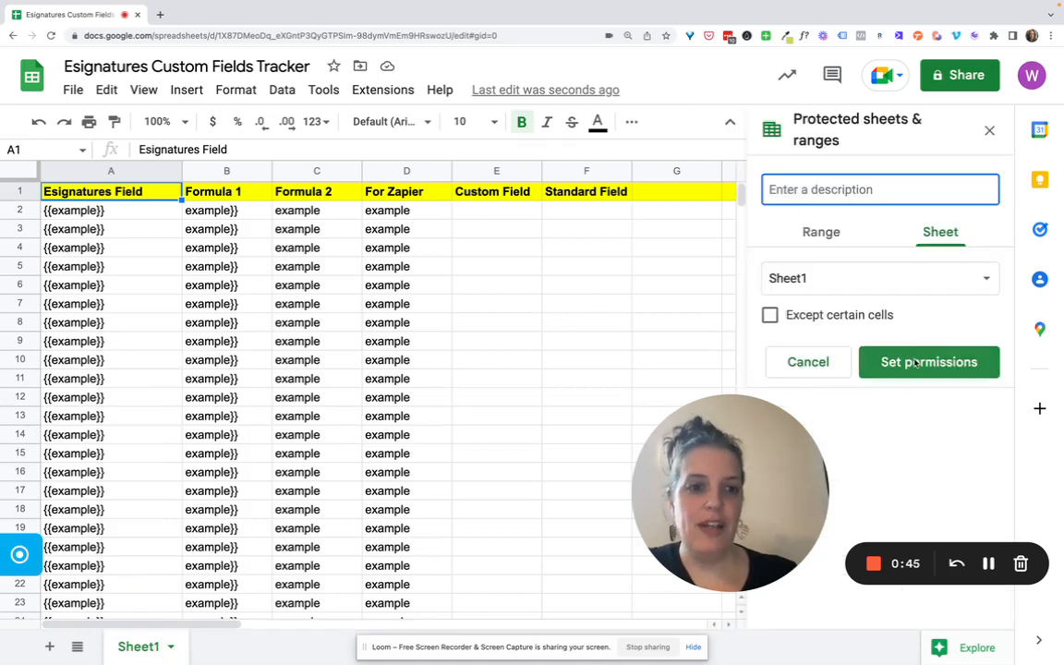
click(929, 361)
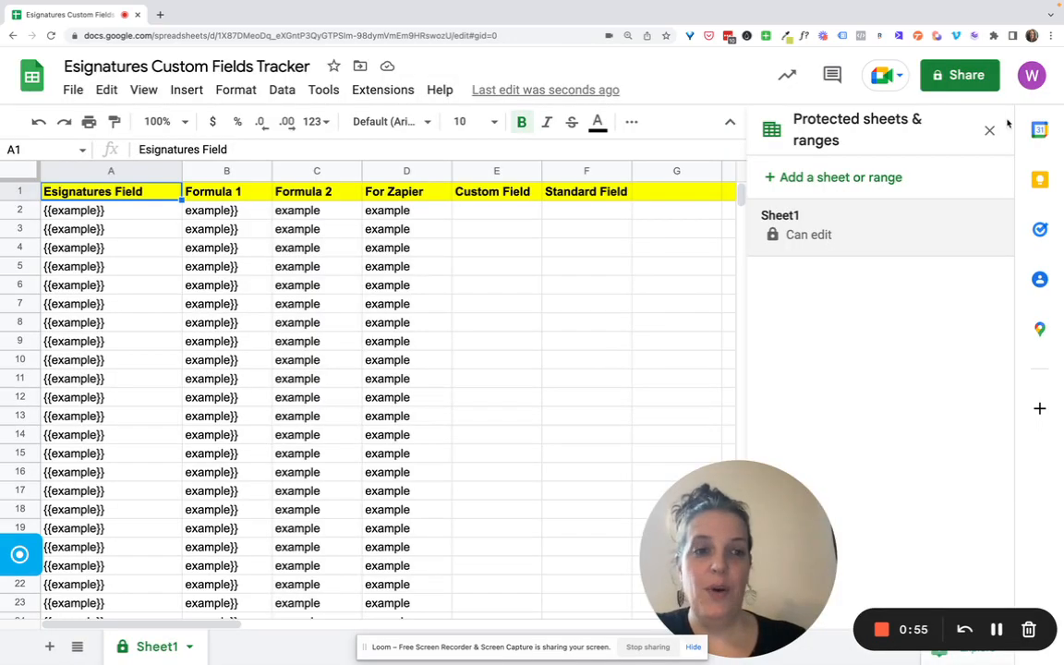
click(989, 130)
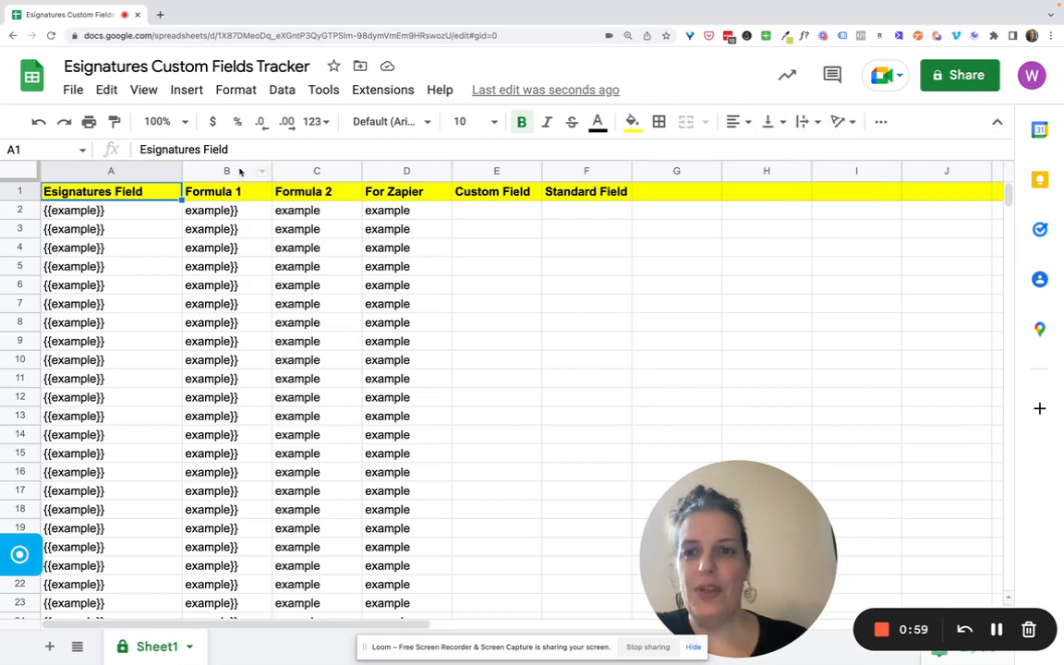
Step: Protect columns B:C (Formula 1 and Formula 2) so only you can edit them
click(226, 170)
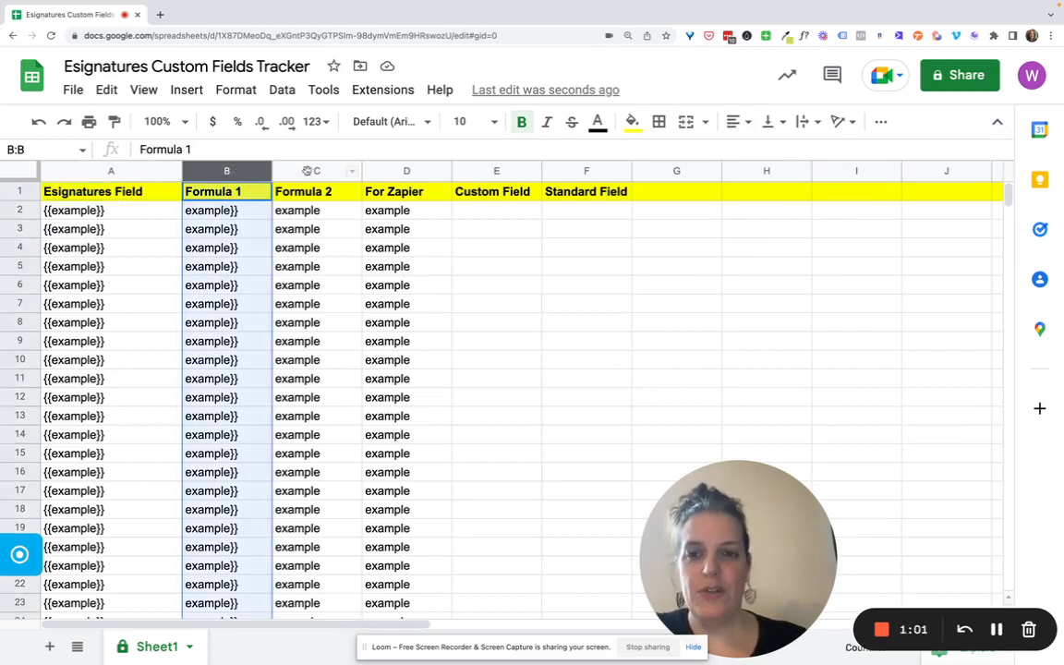
click(317, 171)
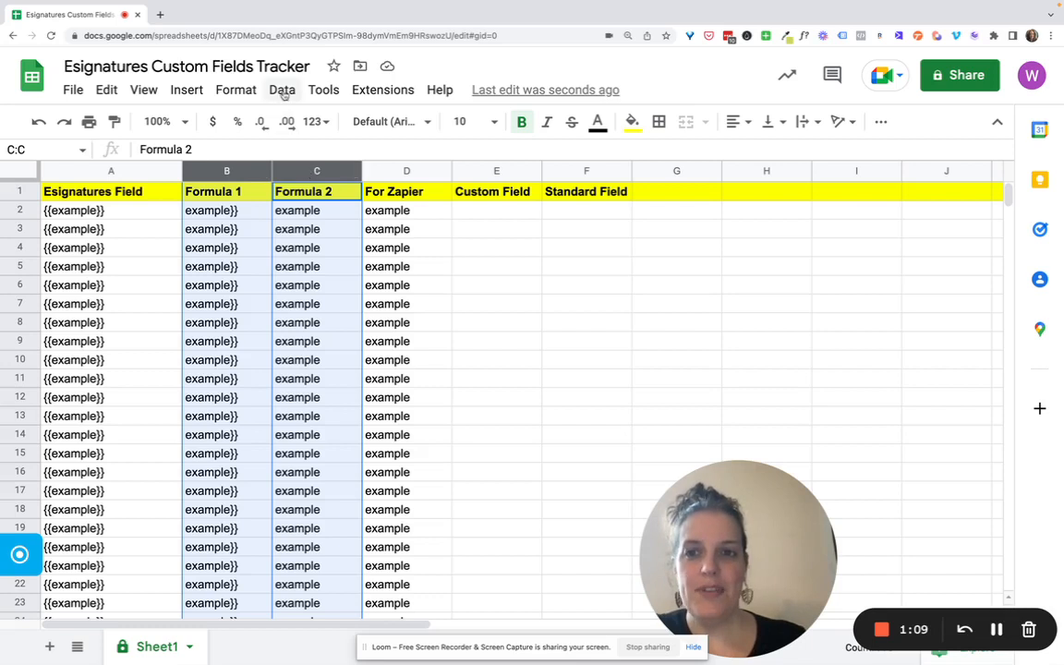
click(282, 90)
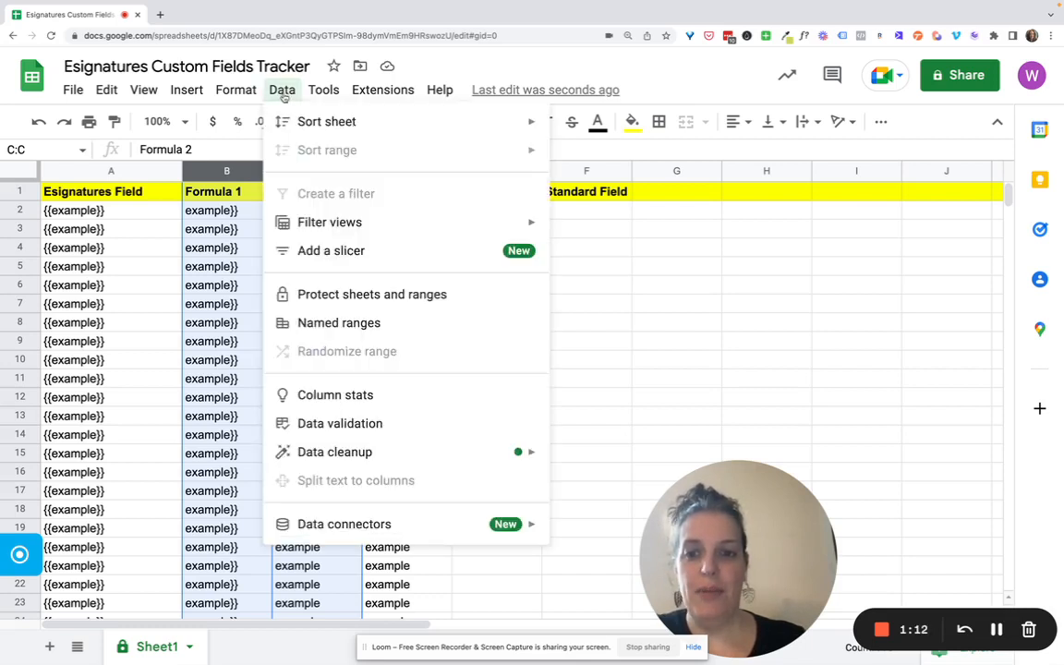
mouse_move(372, 294)
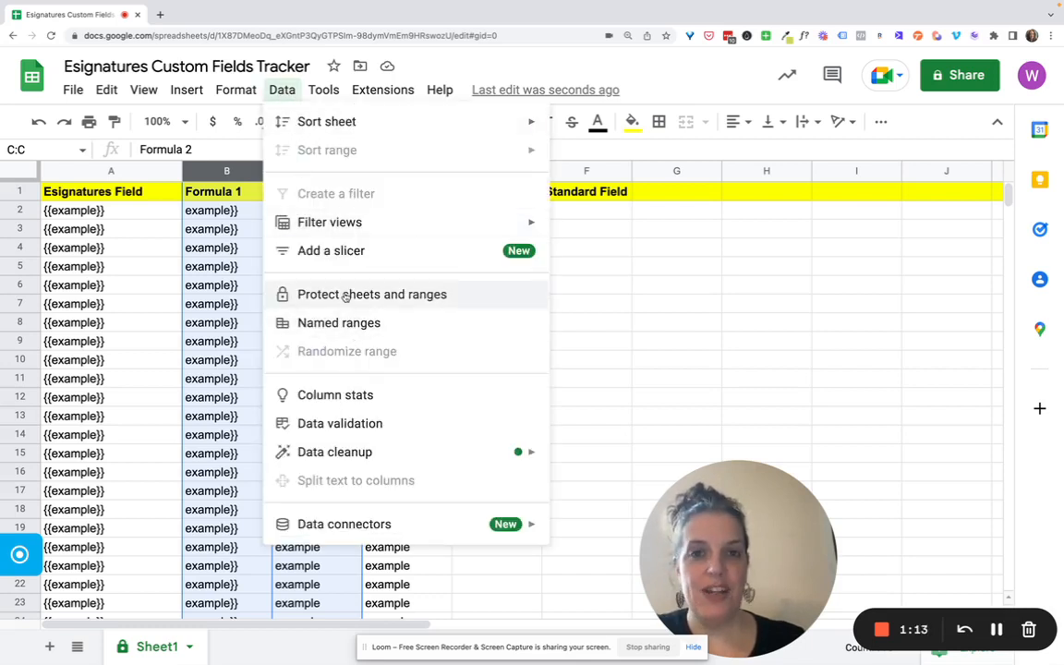
click(372, 294)
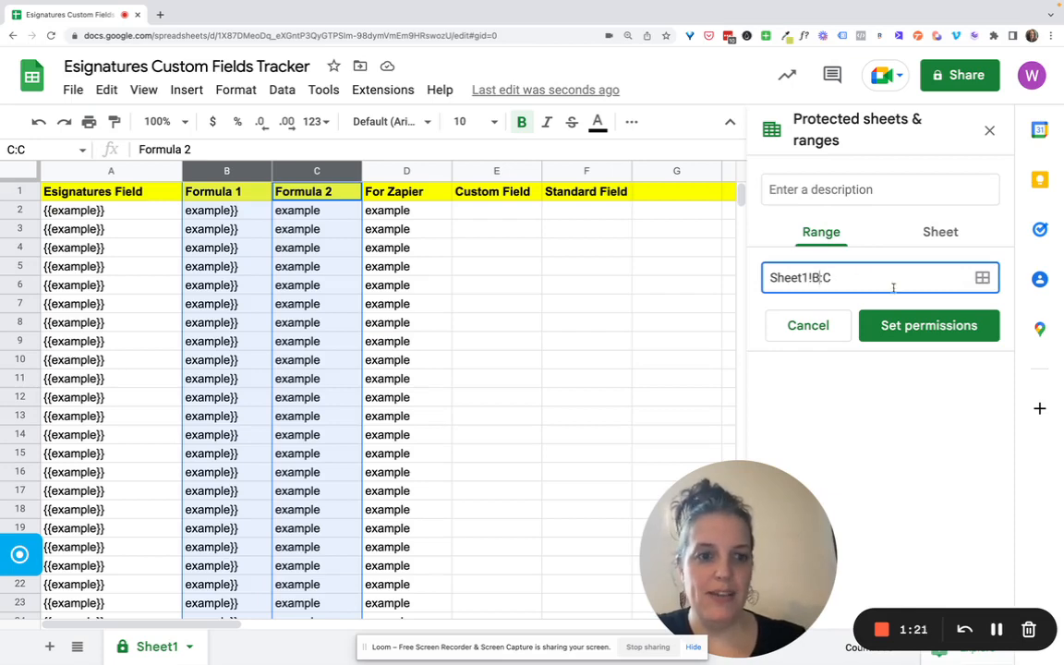
click(928, 325)
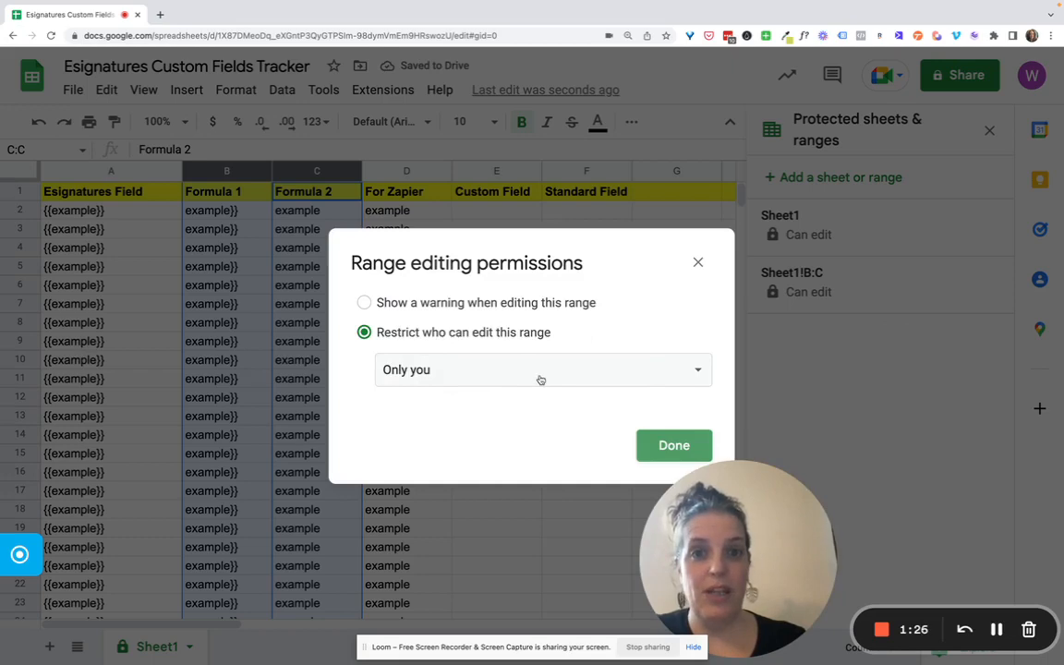
click(674, 445)
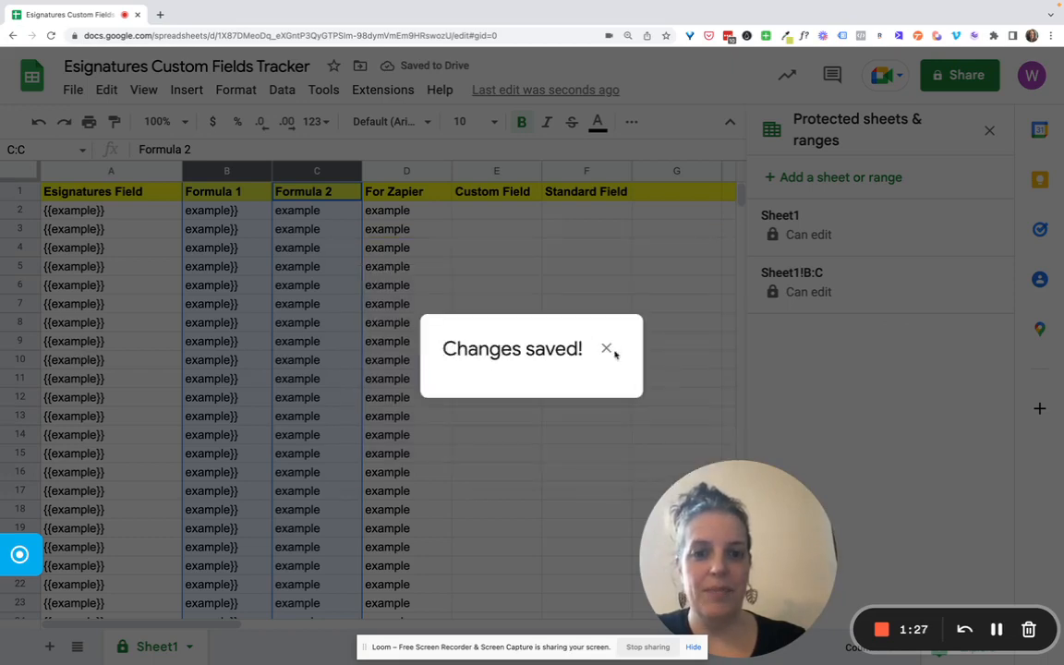
click(607, 348)
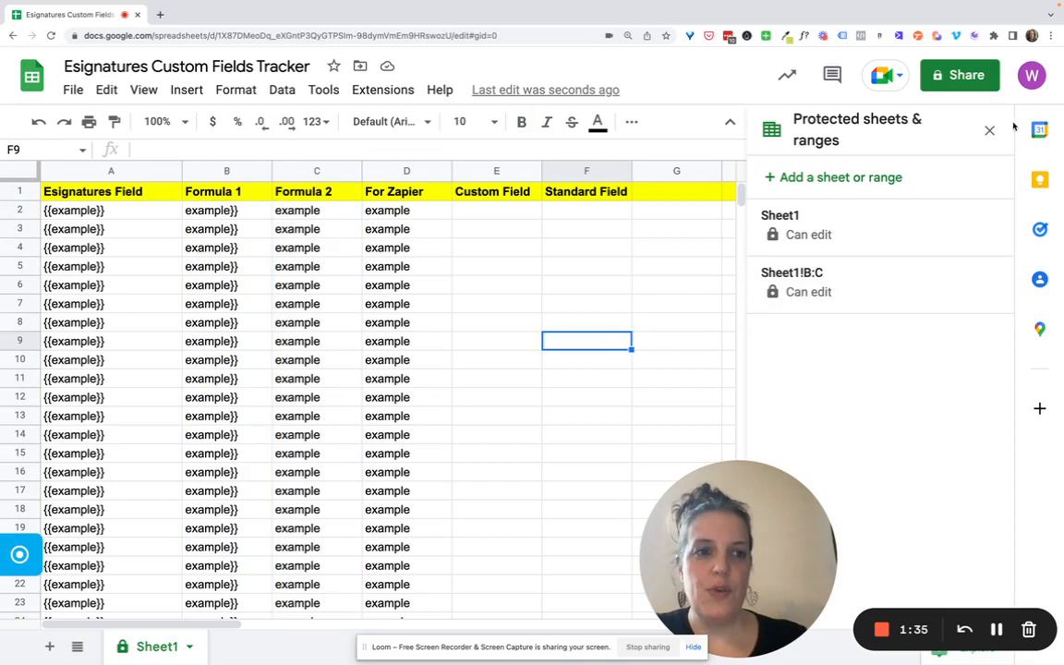
Step: Close the protected ranges panel and hide column B (Formula 1)
click(989, 129)
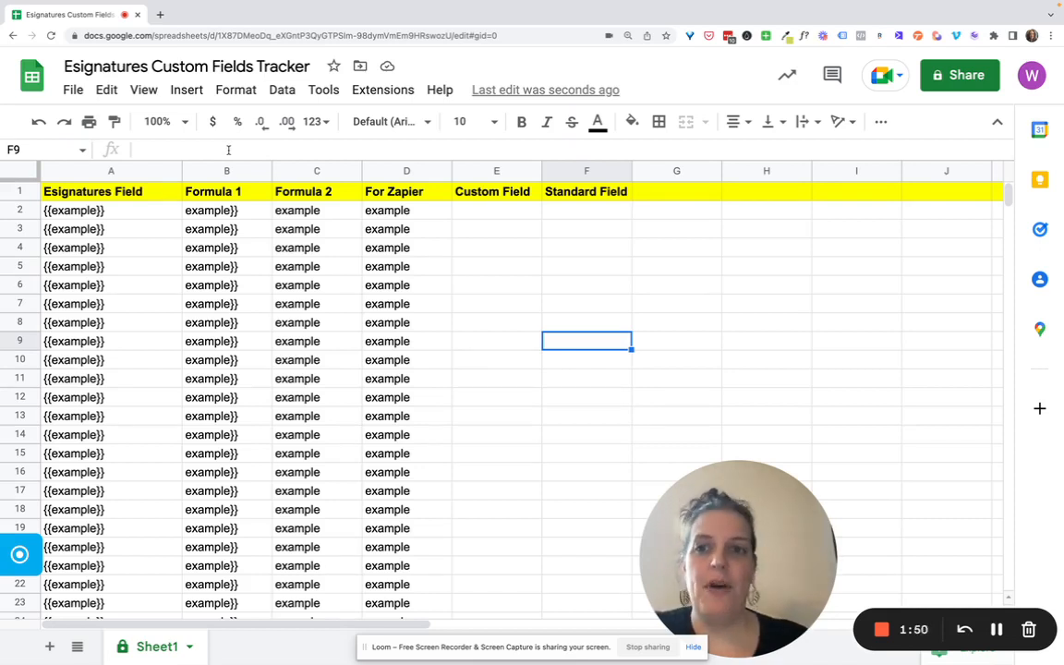
click(226, 171)
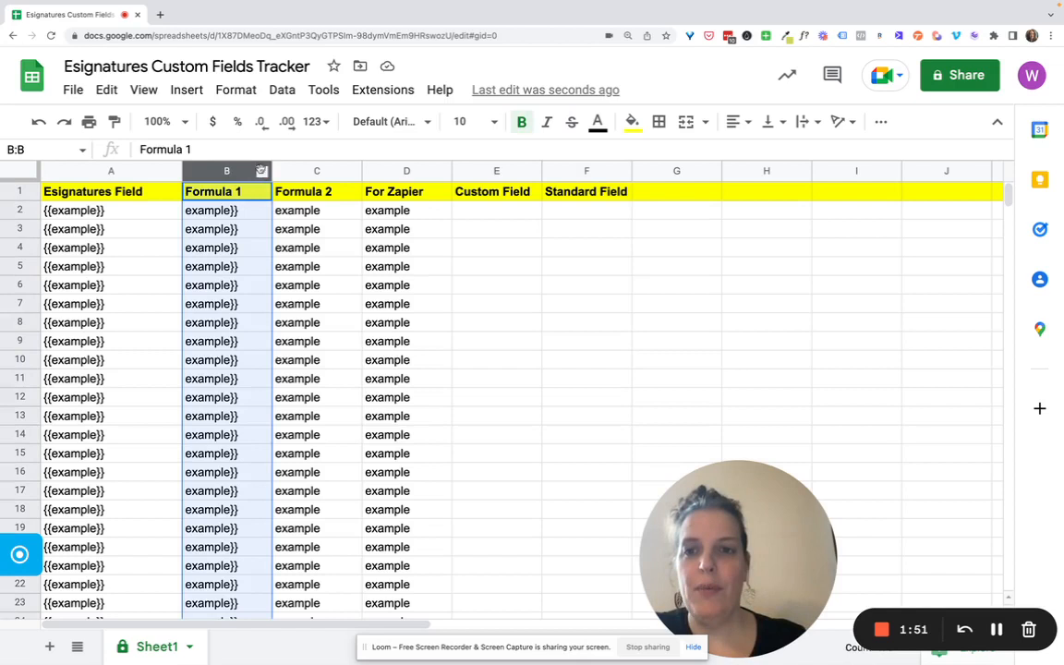
click(317, 171)
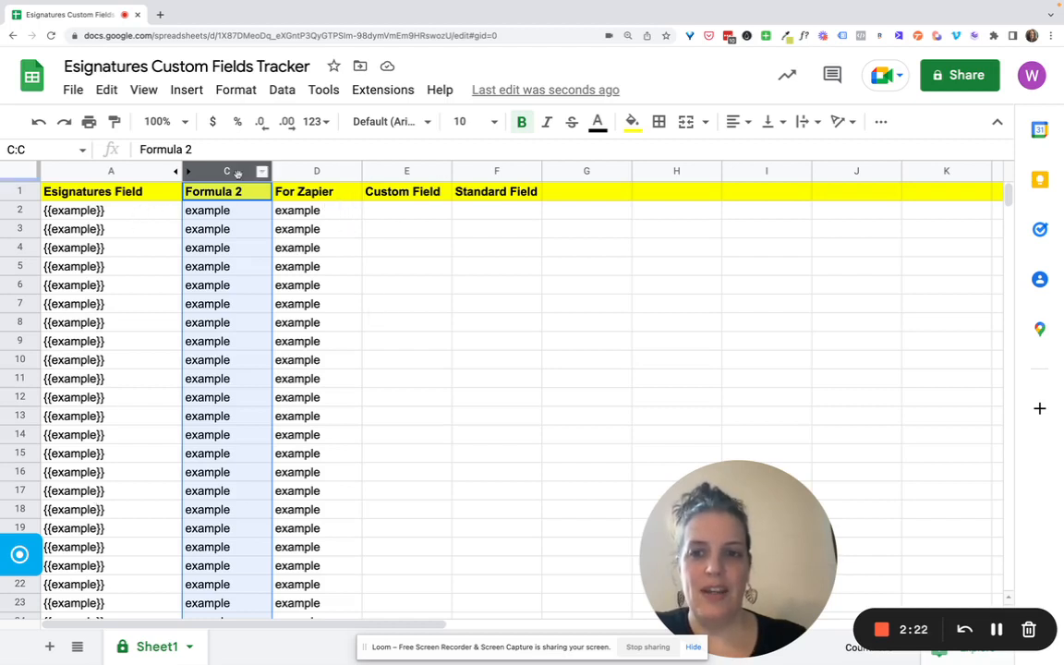
Step: Hide the Formula 2 column from its header's right-click menu
right_click(226, 172)
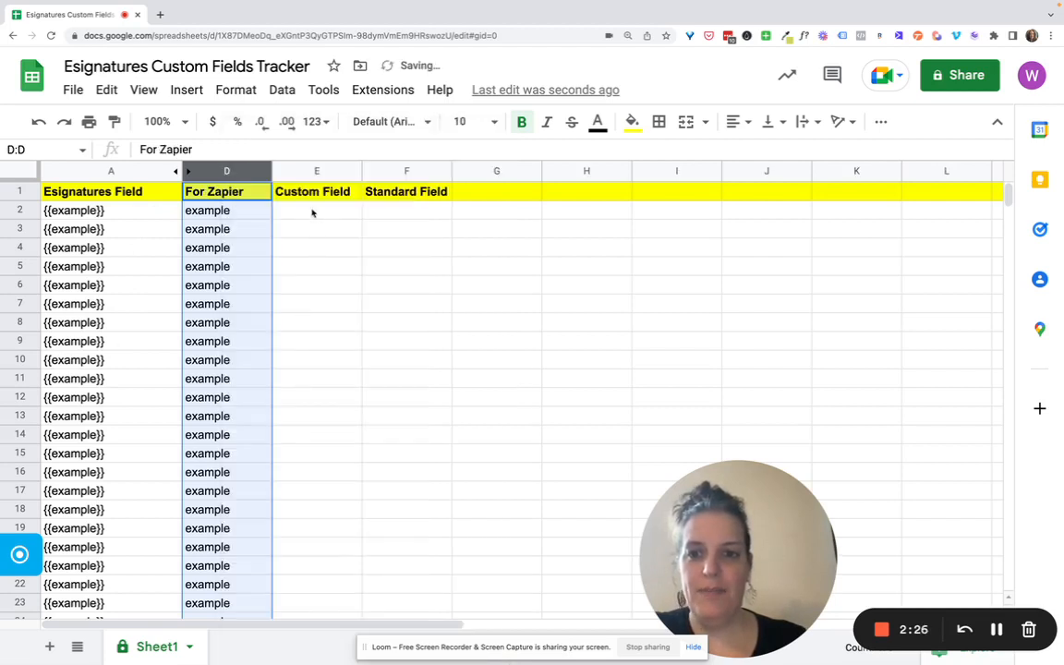
click(317, 210)
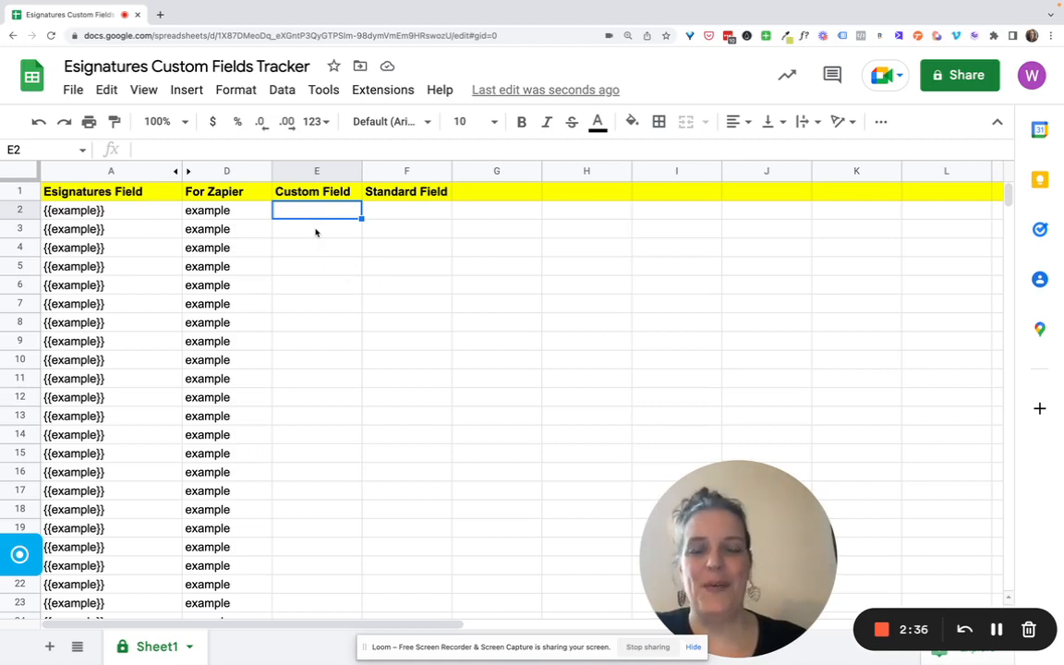
mouse_move(573, 389)
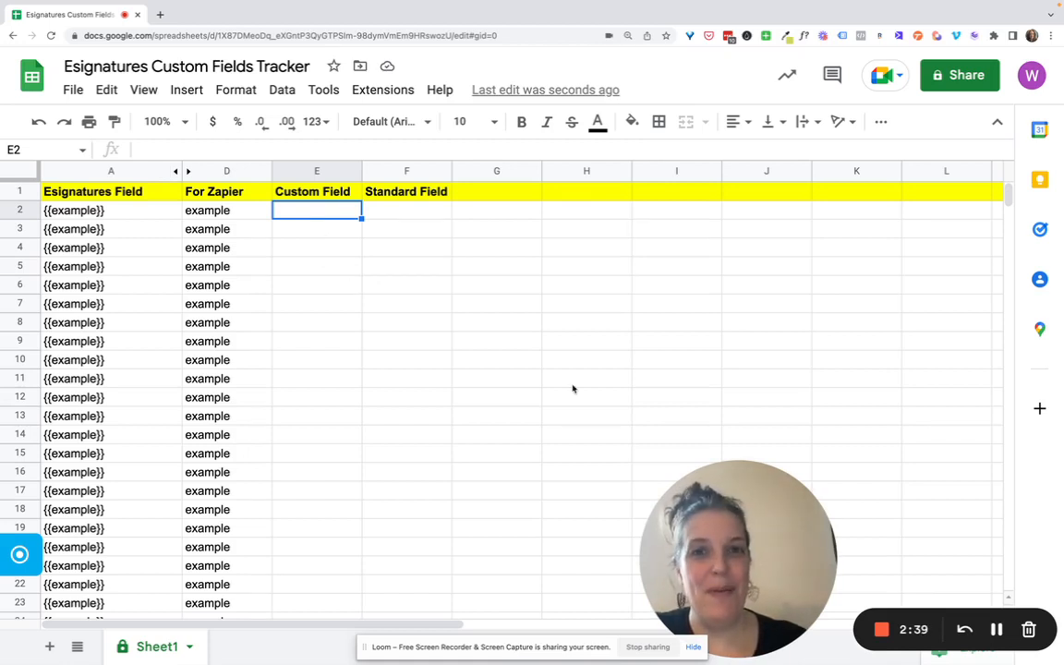